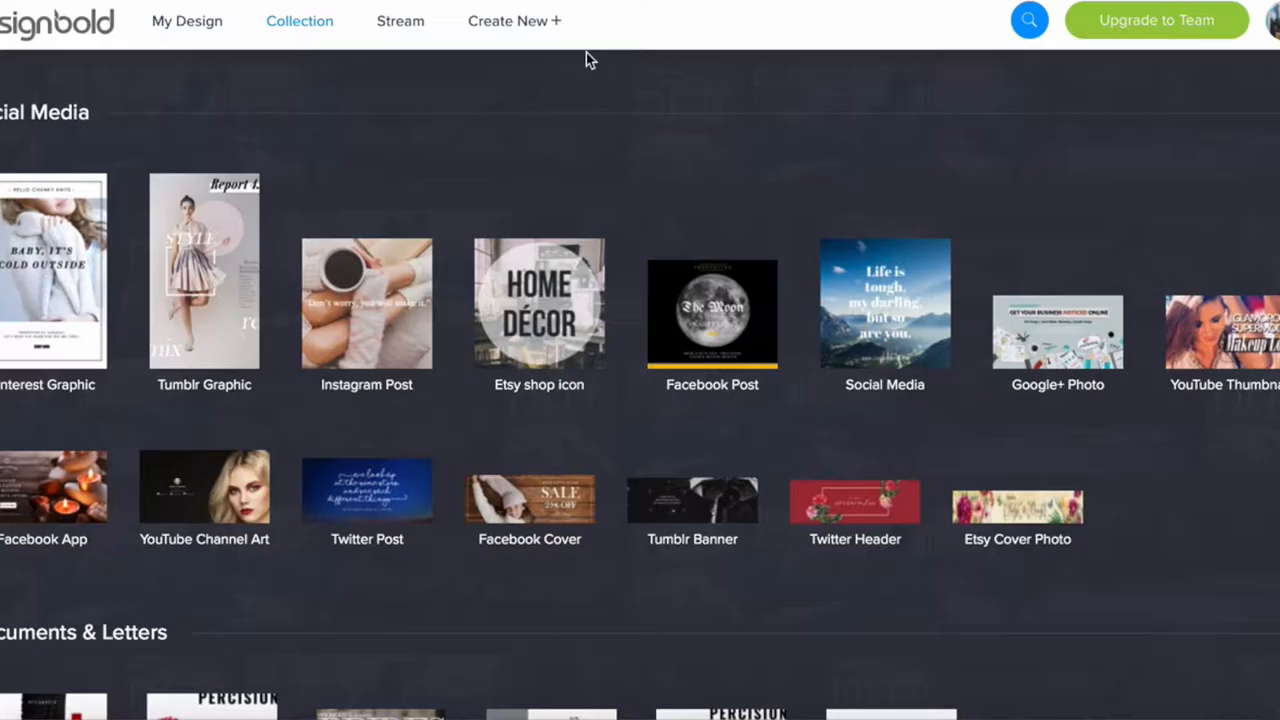
Start a new blank Card-sized design from the DesignBold design types
scroll(down, 3)
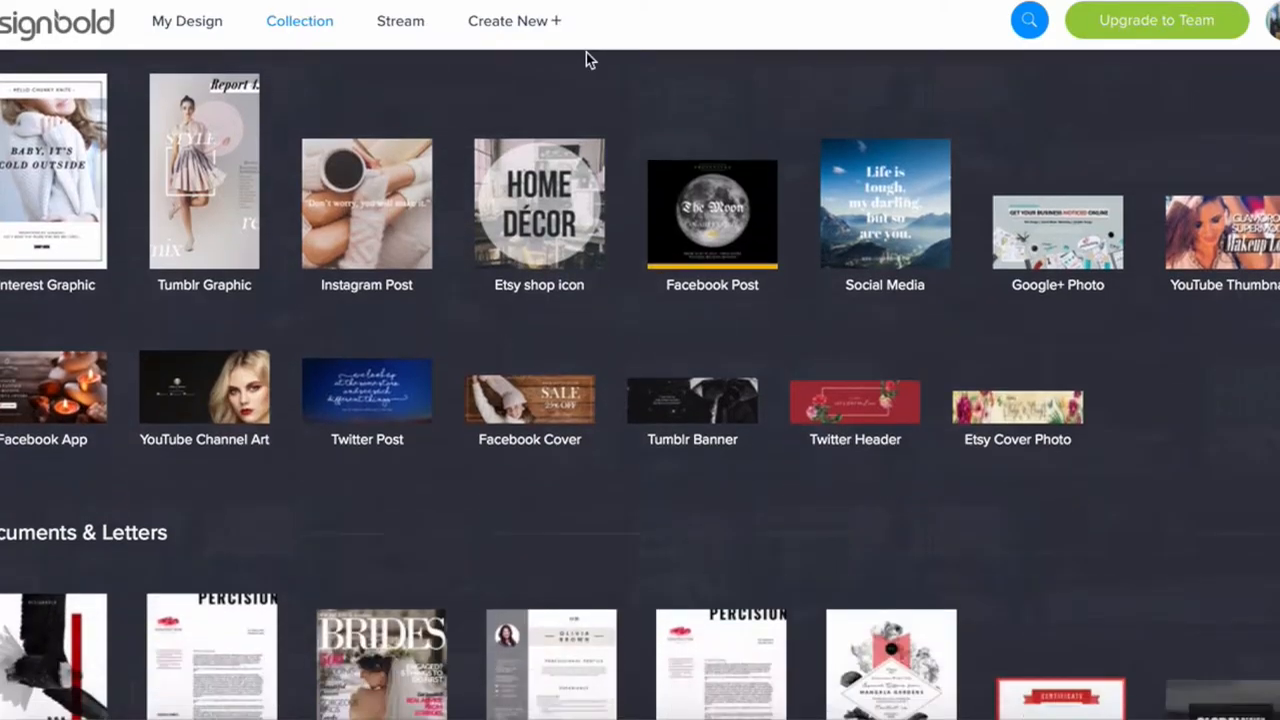
scroll(down, 3)
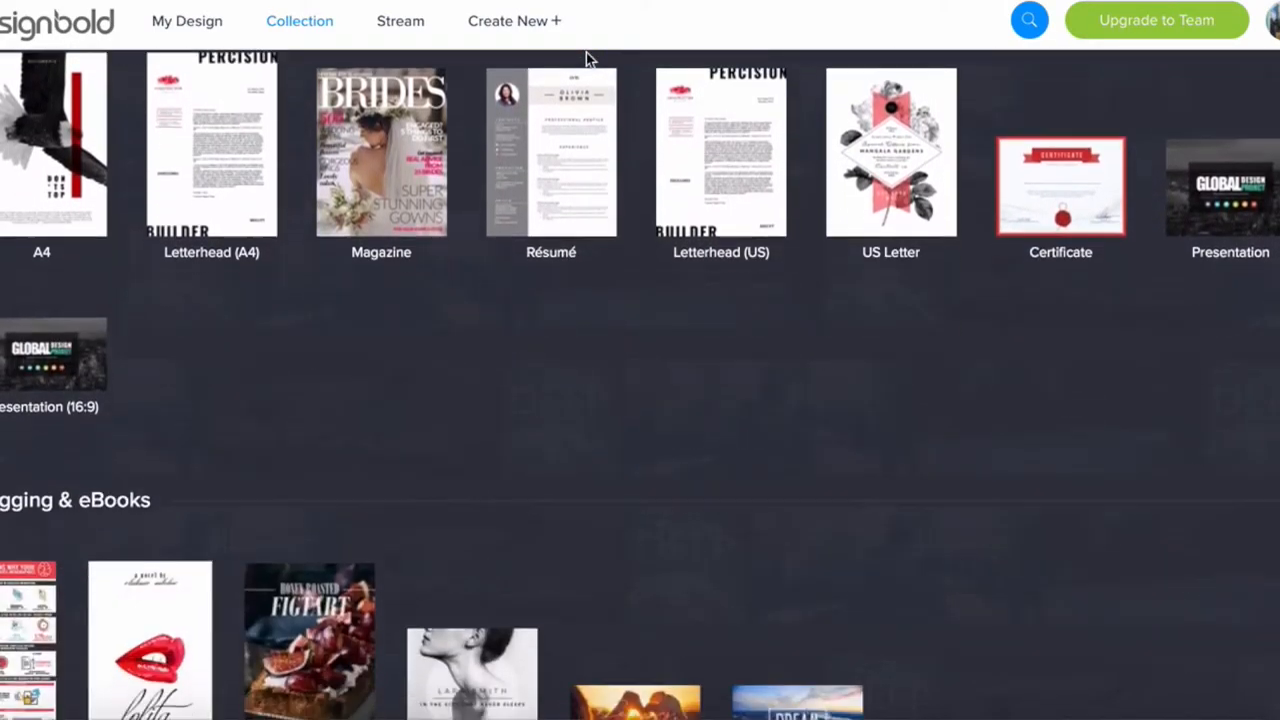
scroll(down, 3)
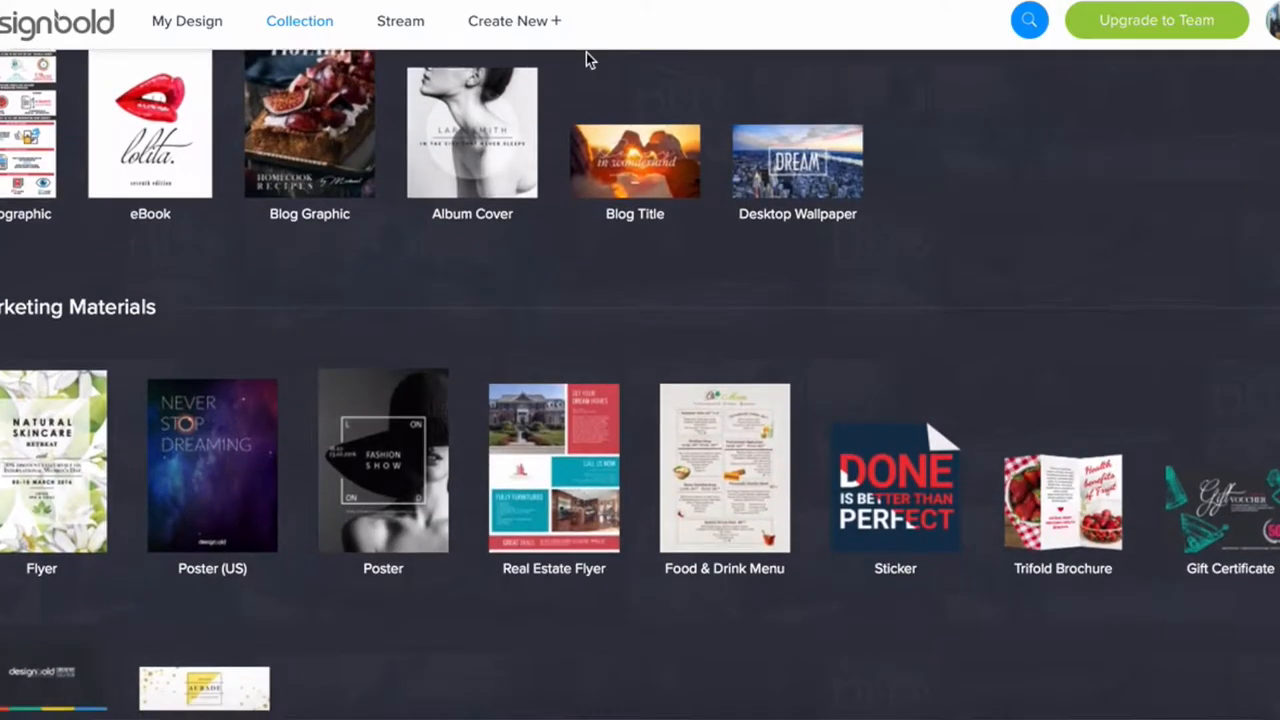
scroll(down, 3)
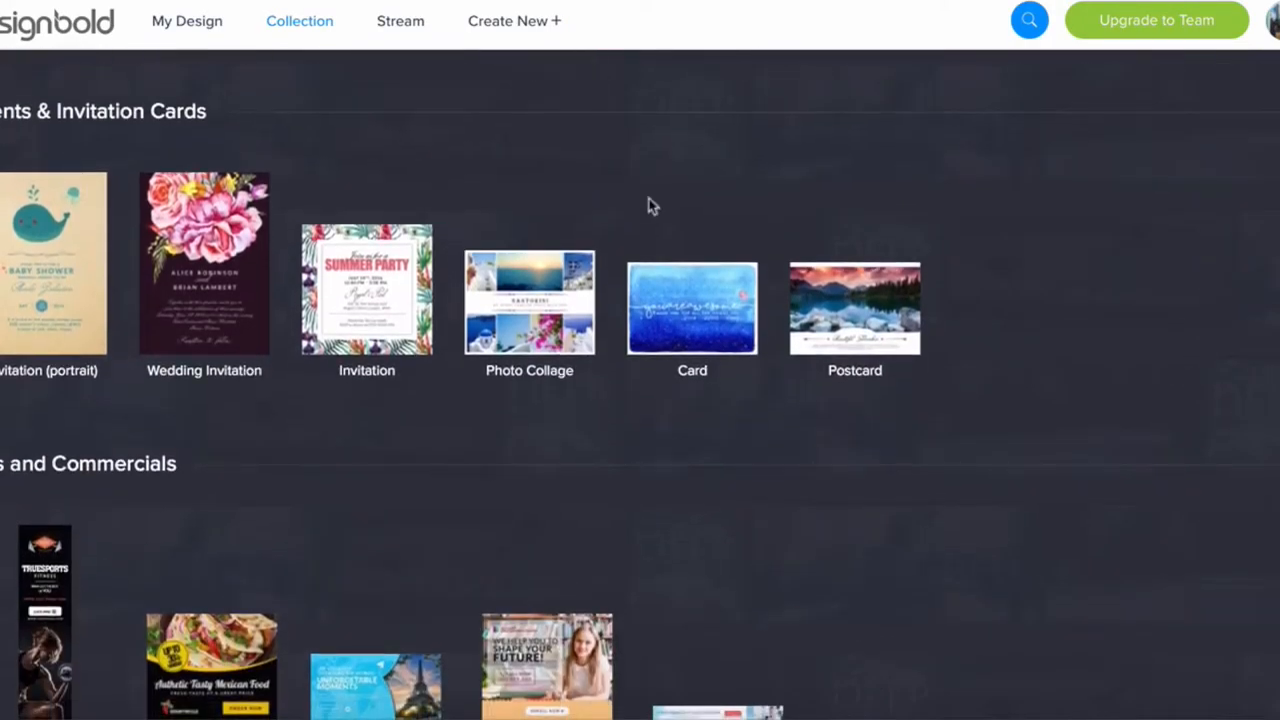
click(692, 308)
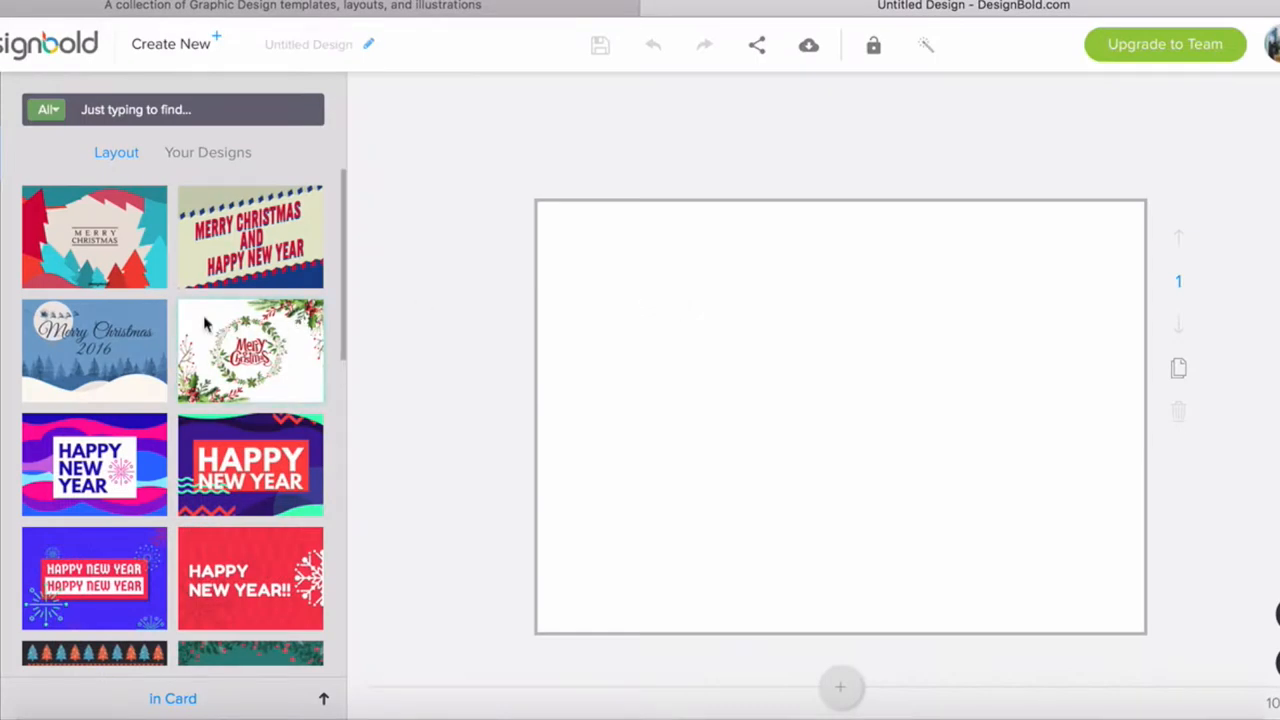
Browse down the Layout panel to the Christmas postcard templates
scroll(down, 3)
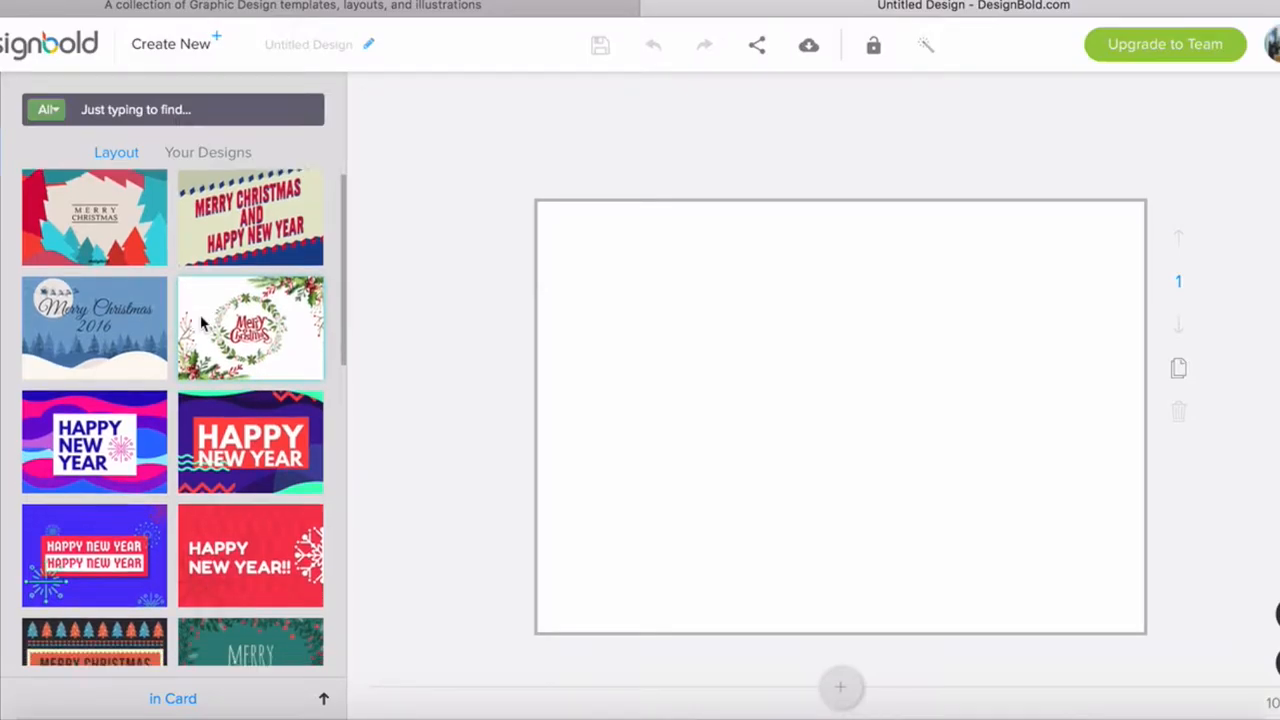
scroll(down, 3)
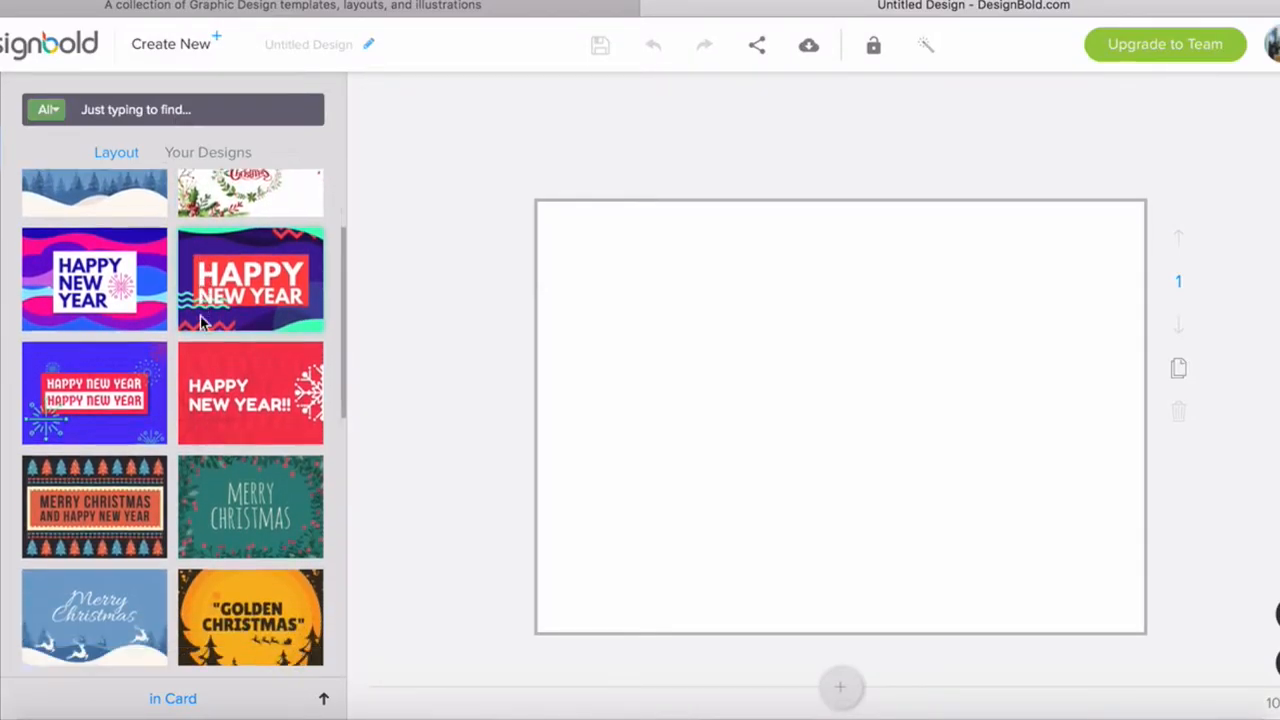
scroll(down, 3)
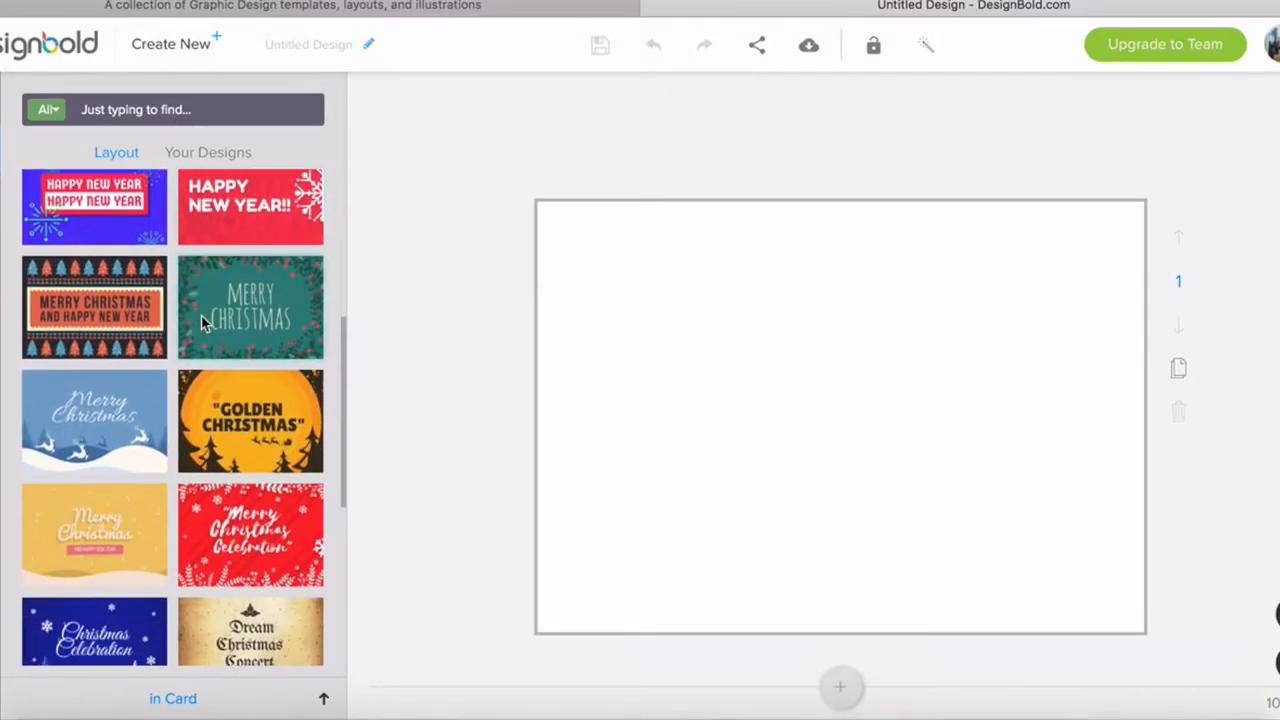
scroll(down, 3)
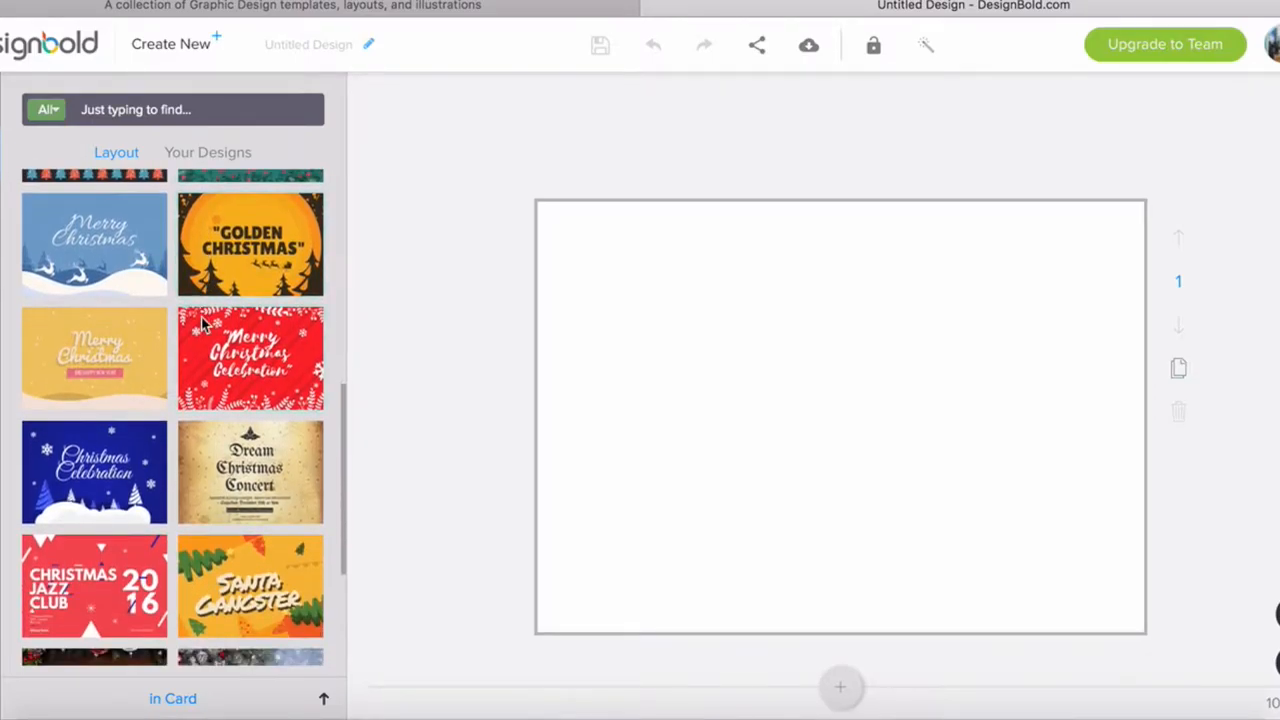
scroll(down, 3)
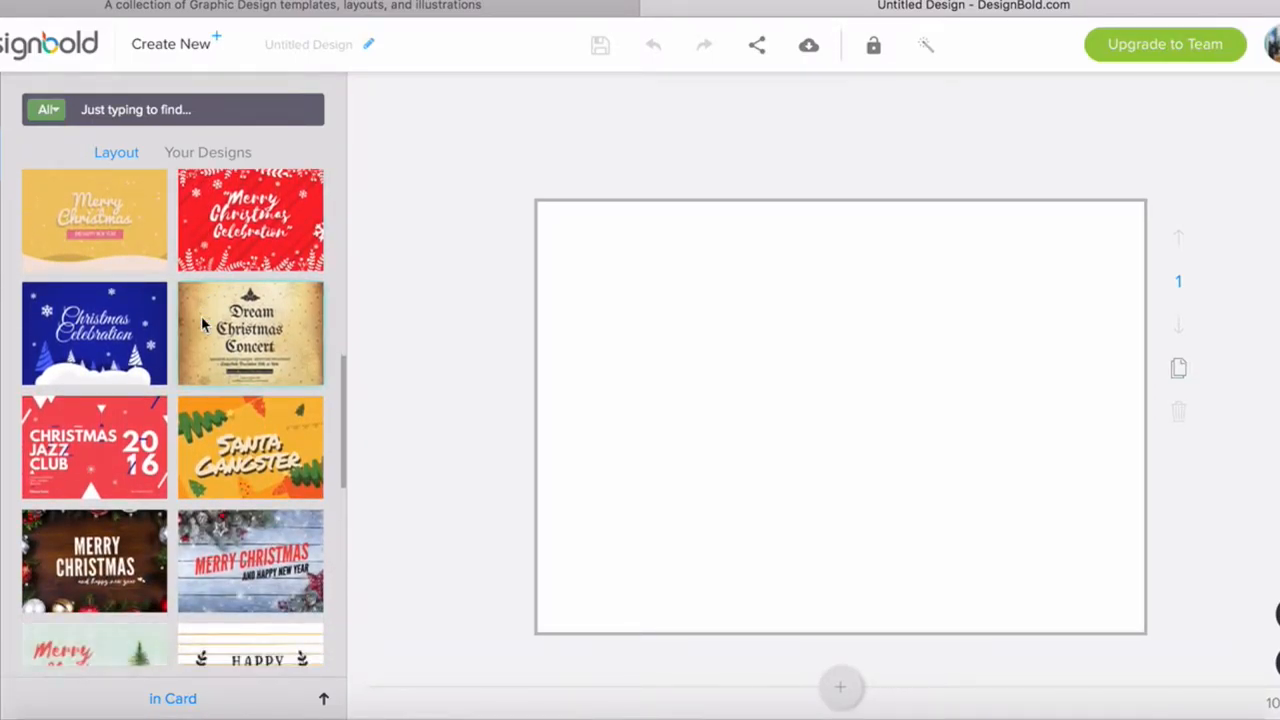
scroll(down, 3)
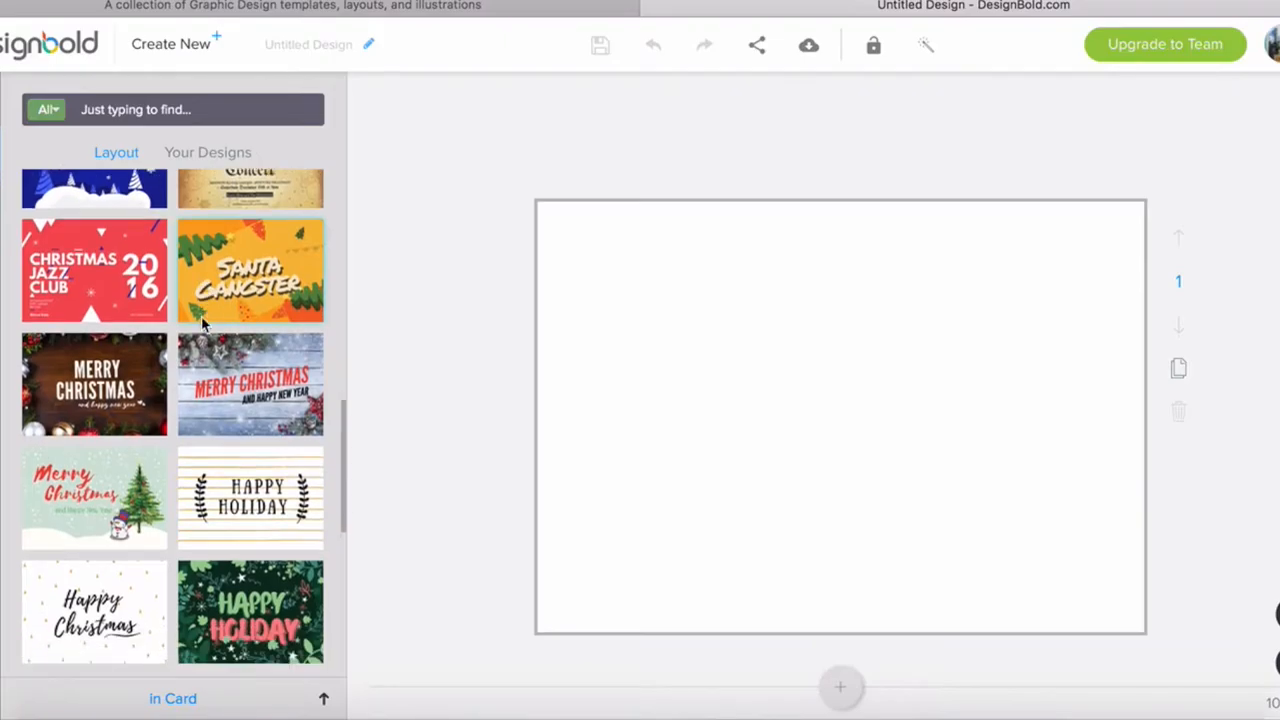
scroll(down, 3)
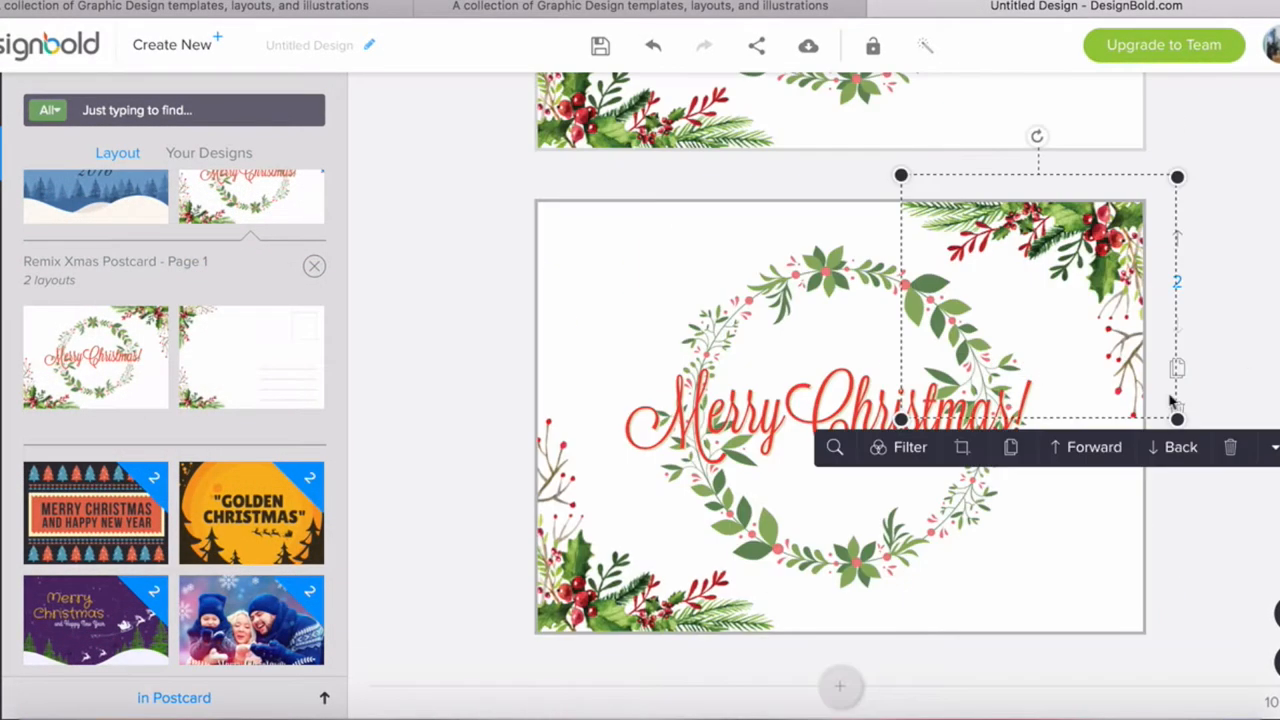
Search the elements library for 'holidays' after applying the Xmas Postcard layout
text(holidays)
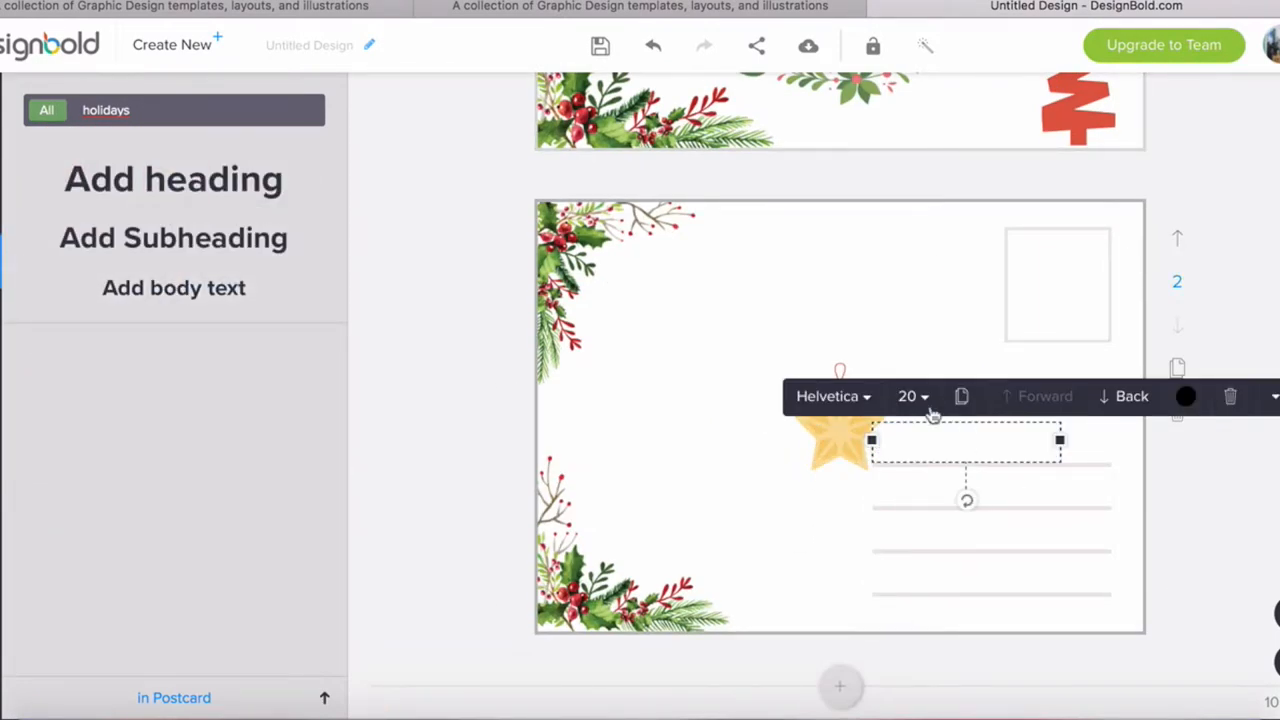
Write 'Dear Love, Sorry I can't make it back' on page two and download all pages as PNG to the computer
text(Dear Love, Sorry I can't make it back. I wish you and your family a Merry Christmas!)
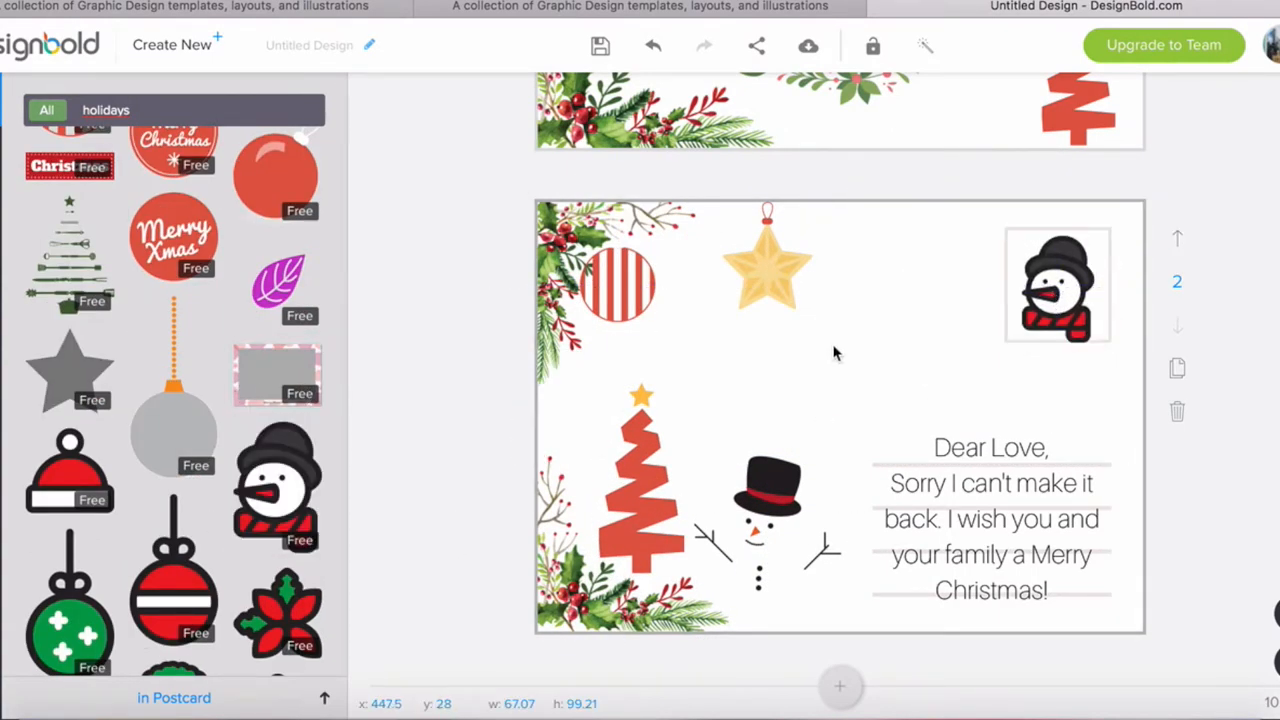
click(808, 44)
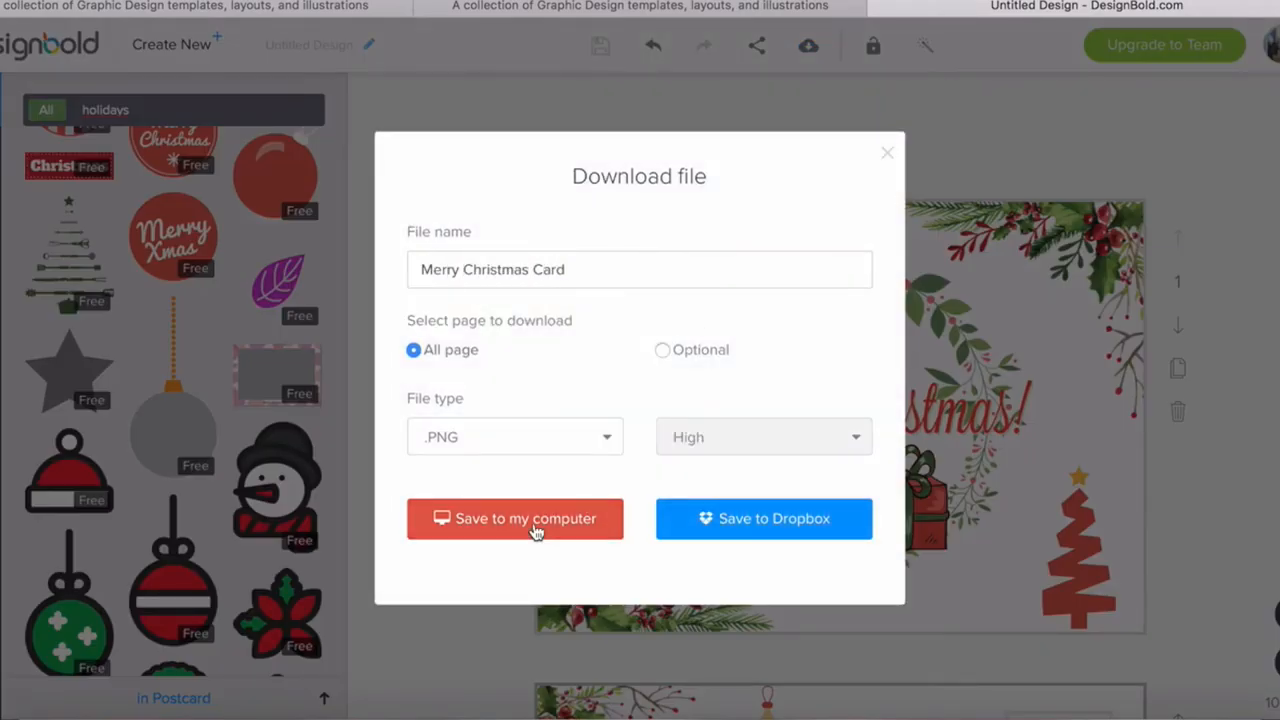
click(516, 518)
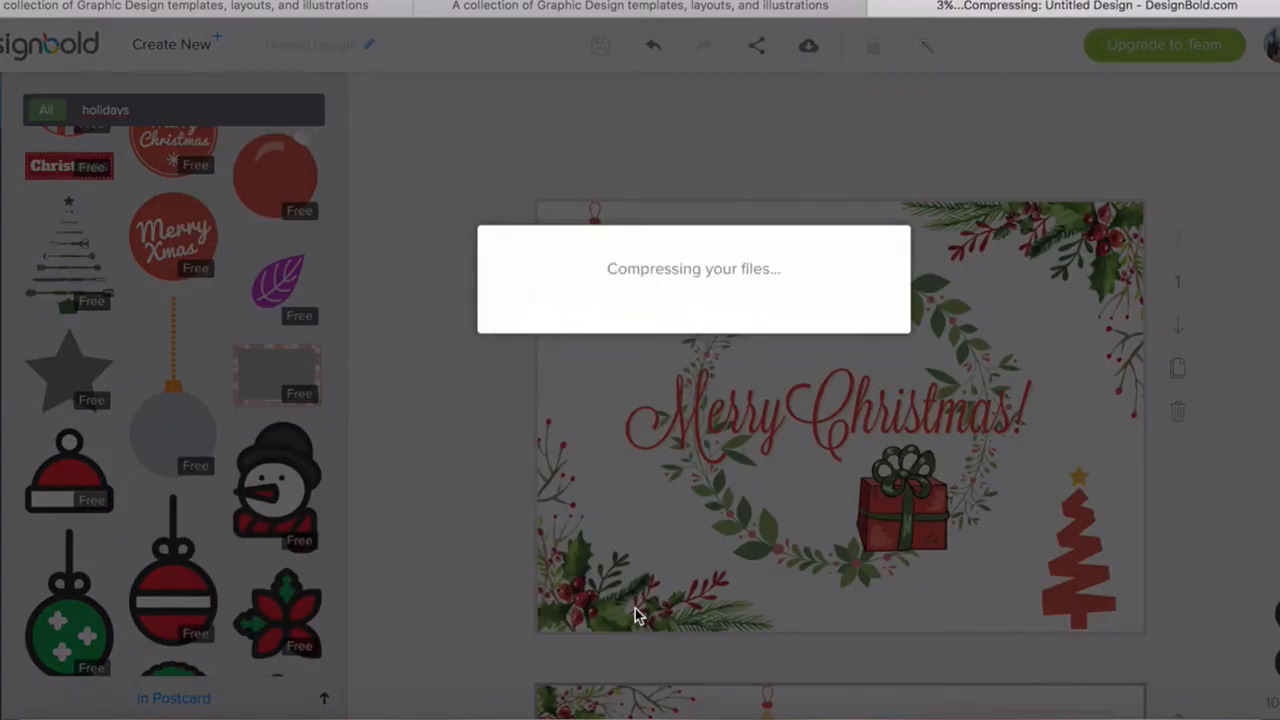